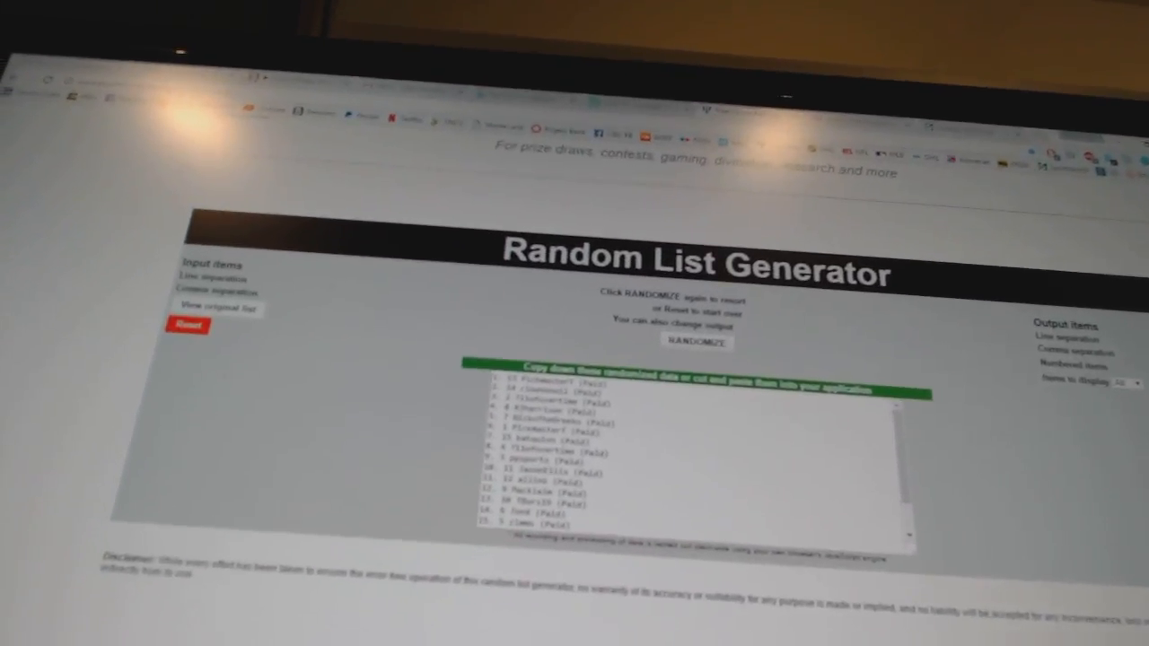
# Randomize the participant list into a shuffled, numbered order in the output box.
pyautogui.click(696, 341)
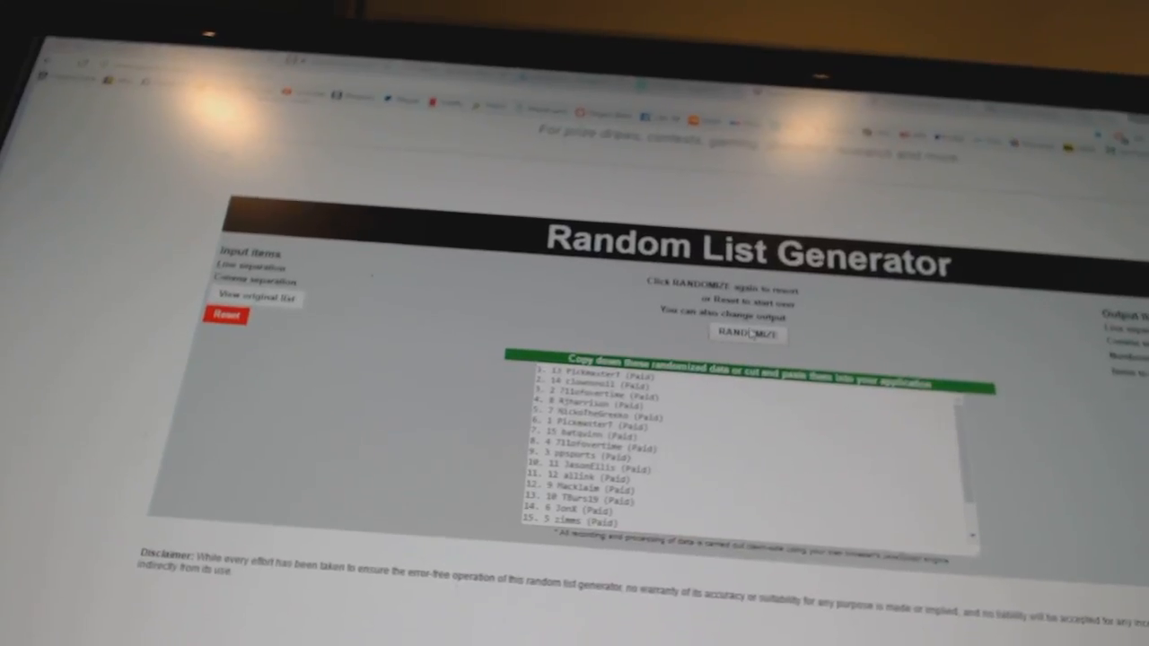
pyautogui.click(746, 333)
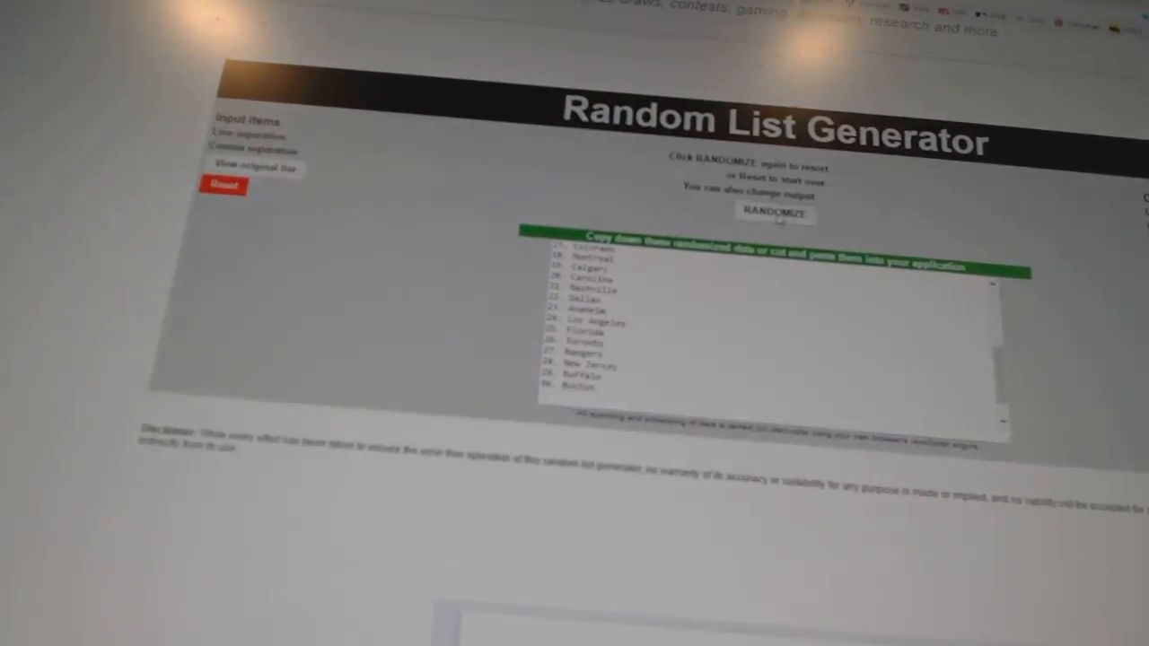
# Randomize the 30 city team names again, producing a new order ending with Ottawa.
pyautogui.click(774, 212)
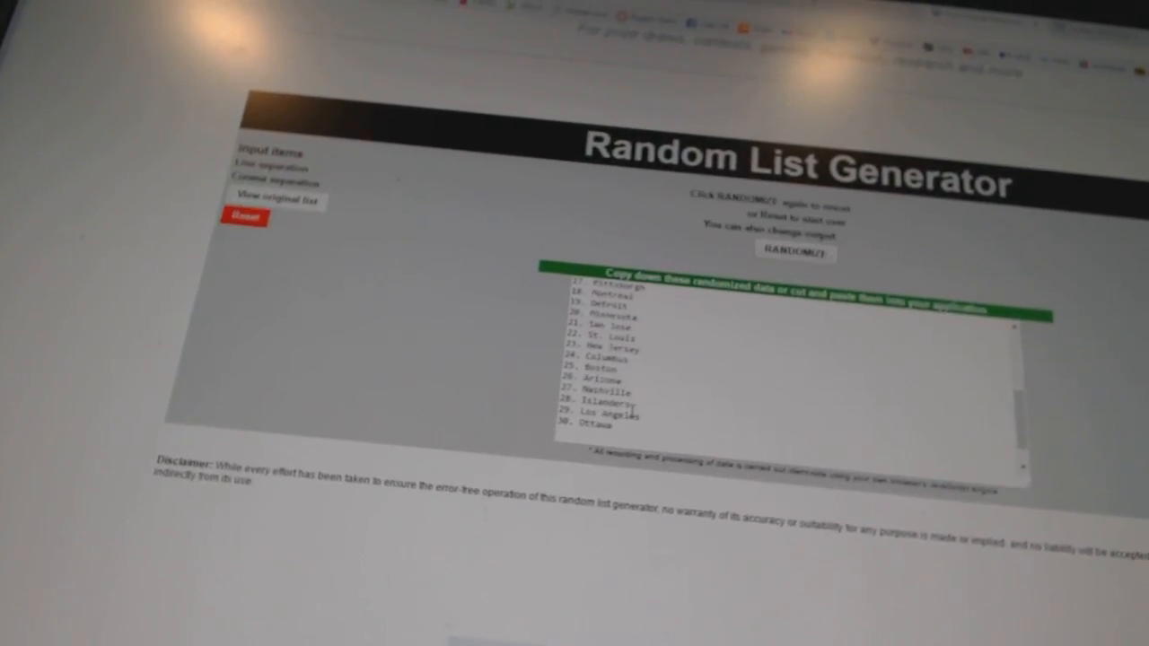